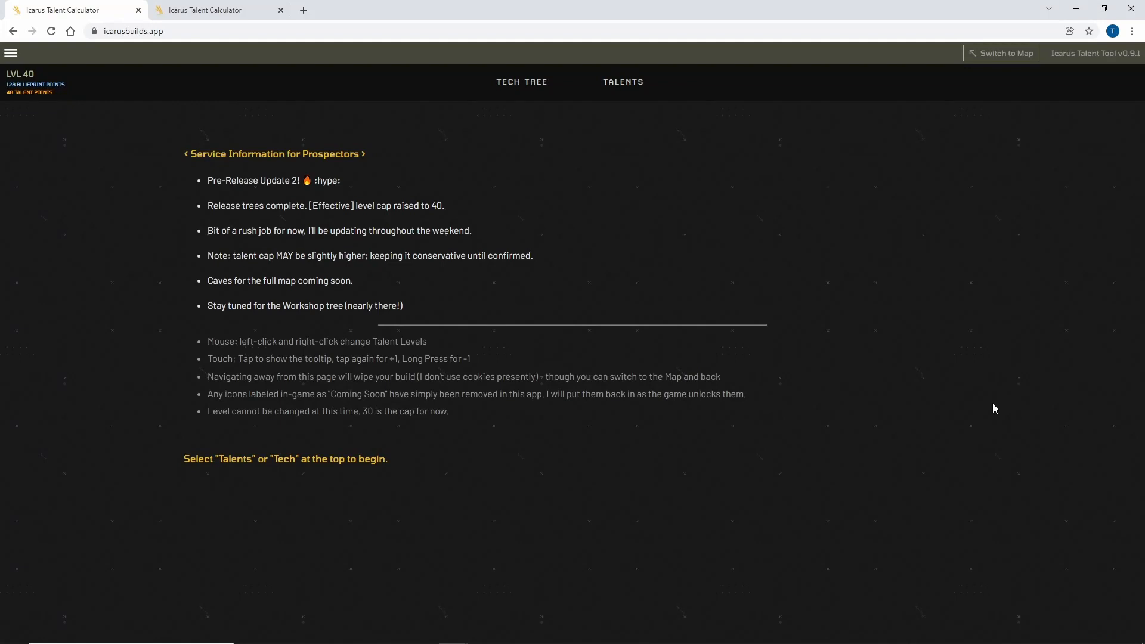
mouse_move(746, 326)
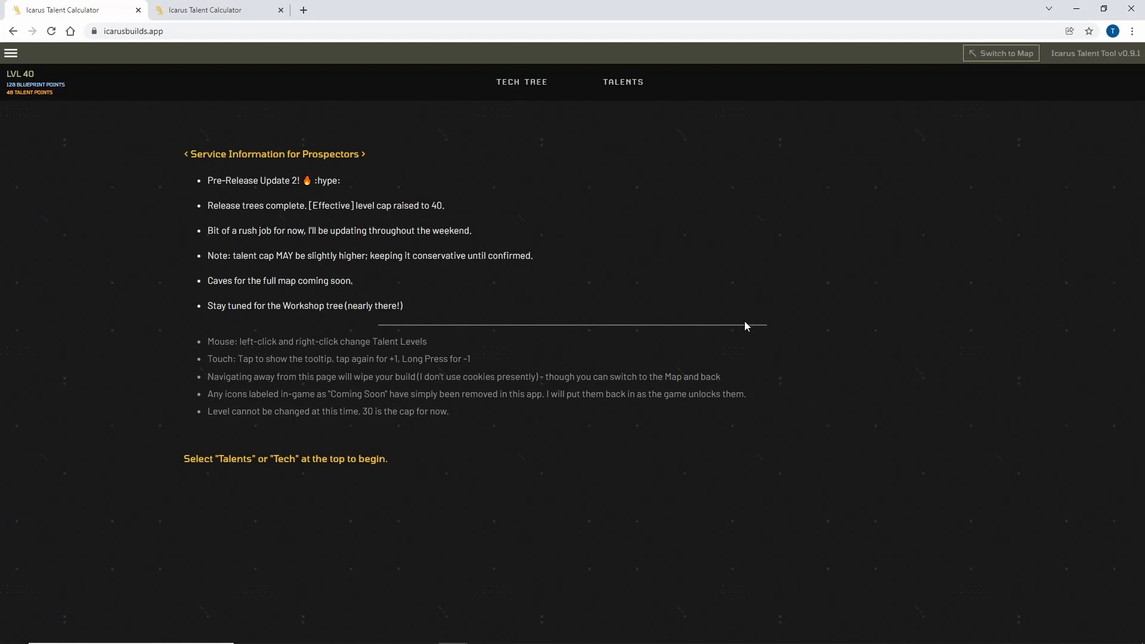
mouse_move(485, 66)
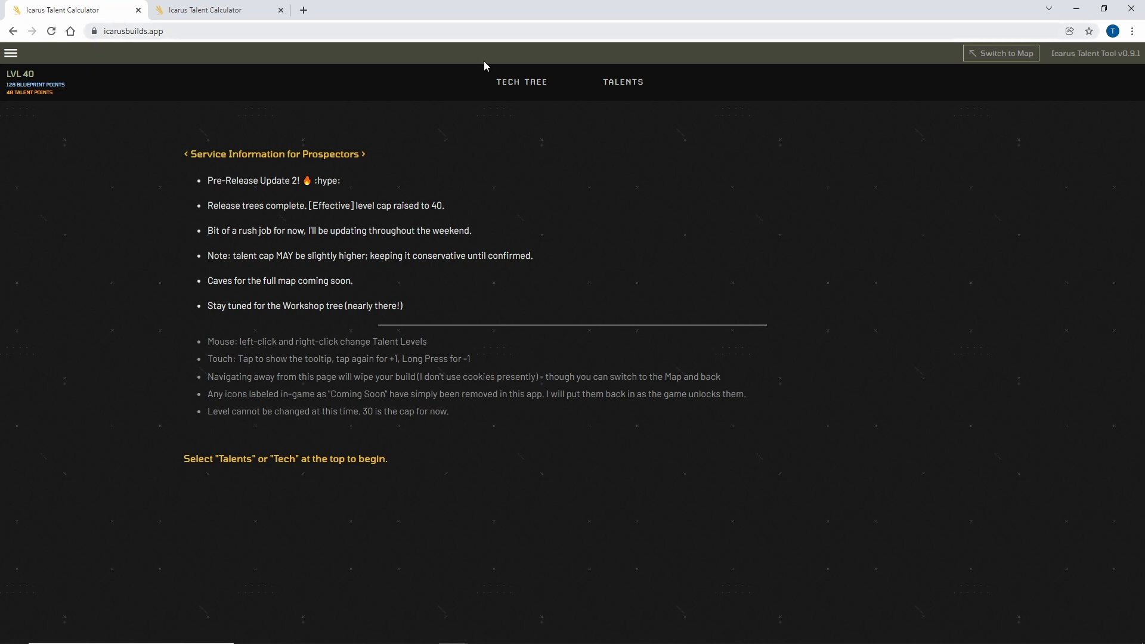
mouse_move(1003, 57)
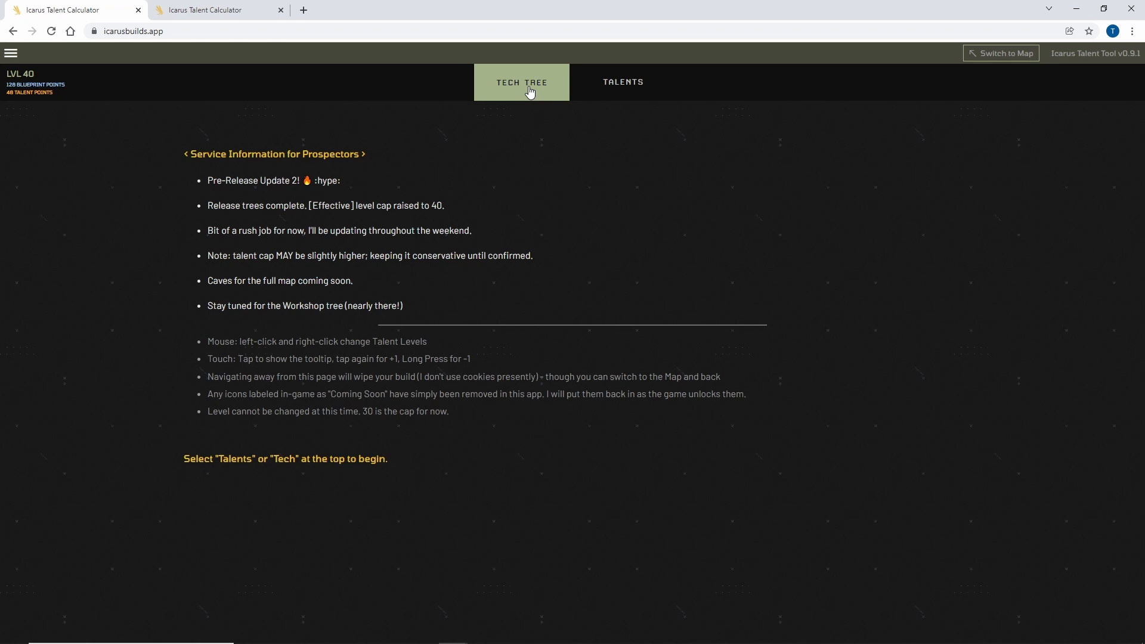
- Browse the Planetary tech tree's Tier 2 and Tier 4 blueprints, then go to Talents
click(521, 82)
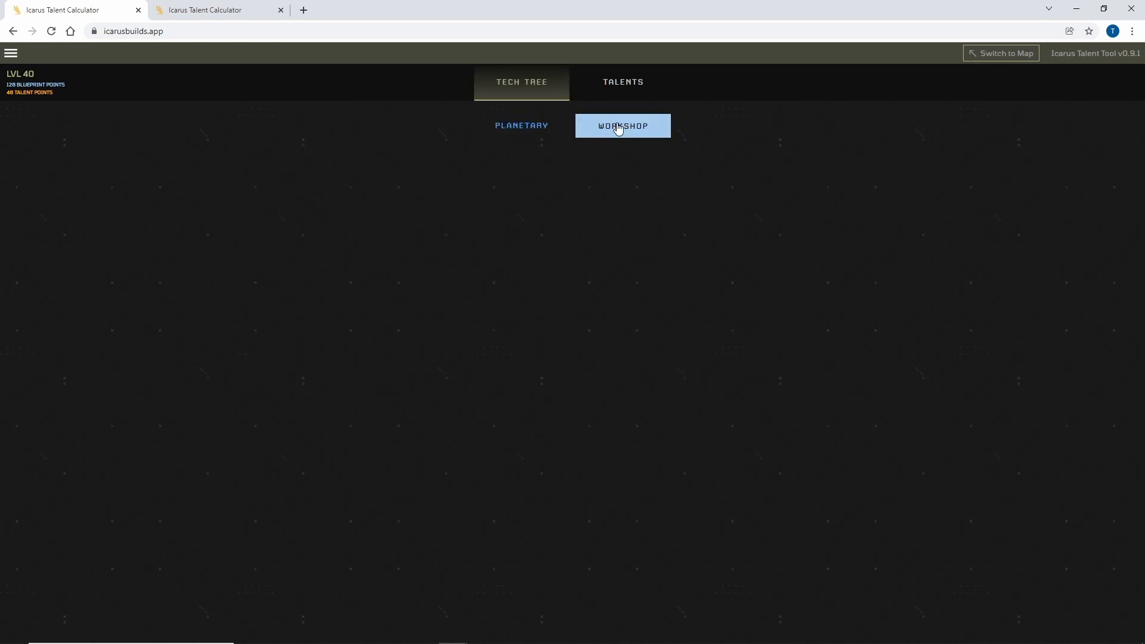
click(622, 126)
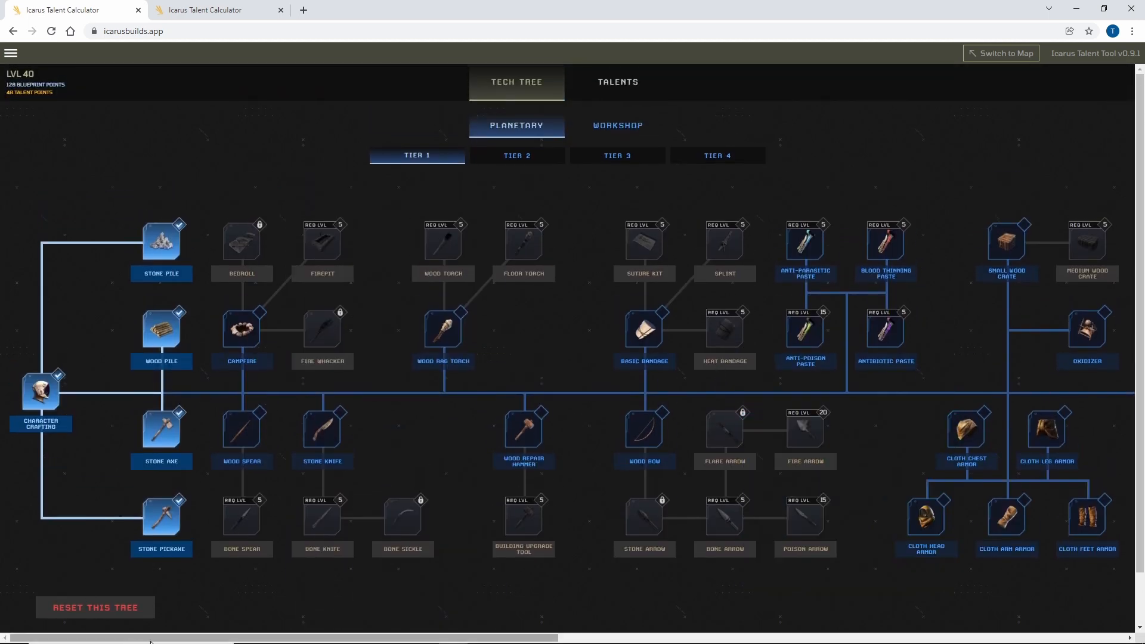
click(516, 155)
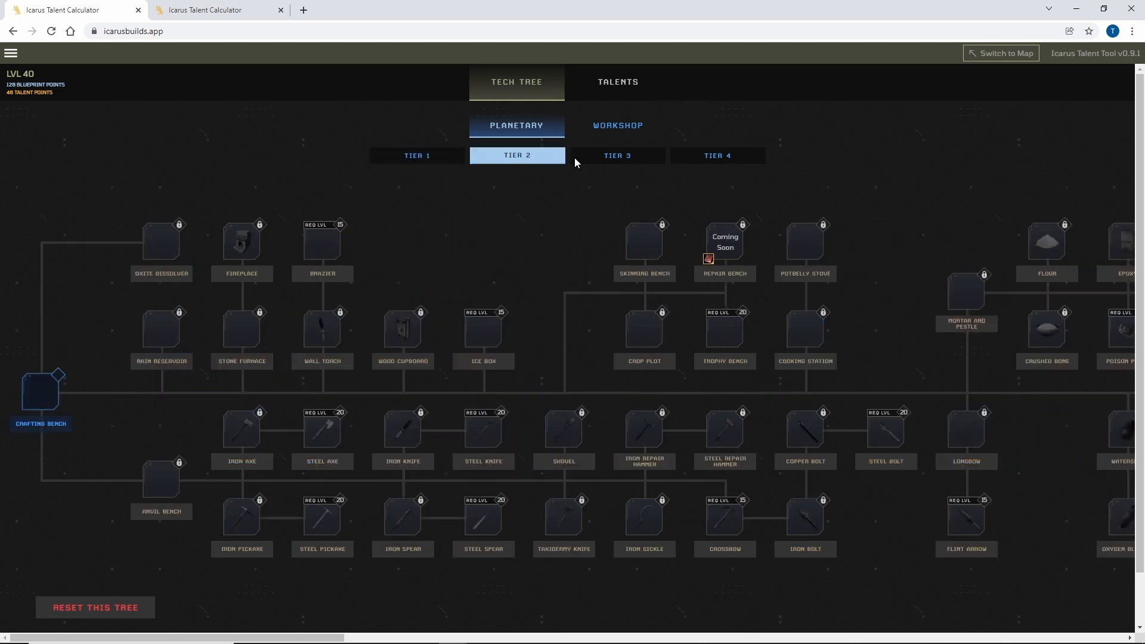
click(716, 156)
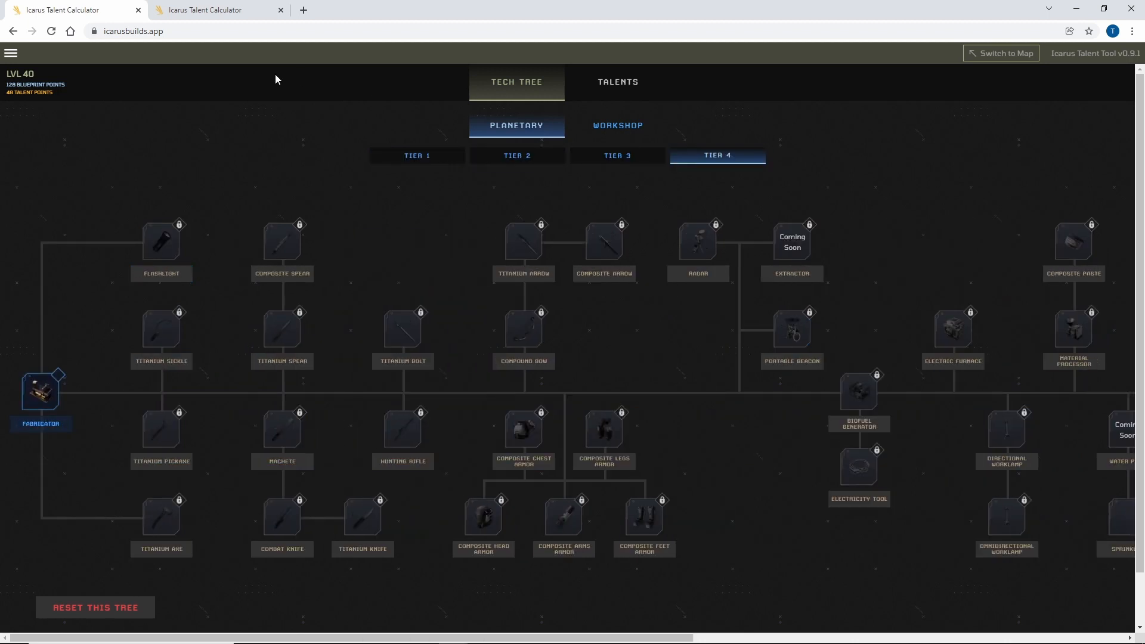
click(617, 81)
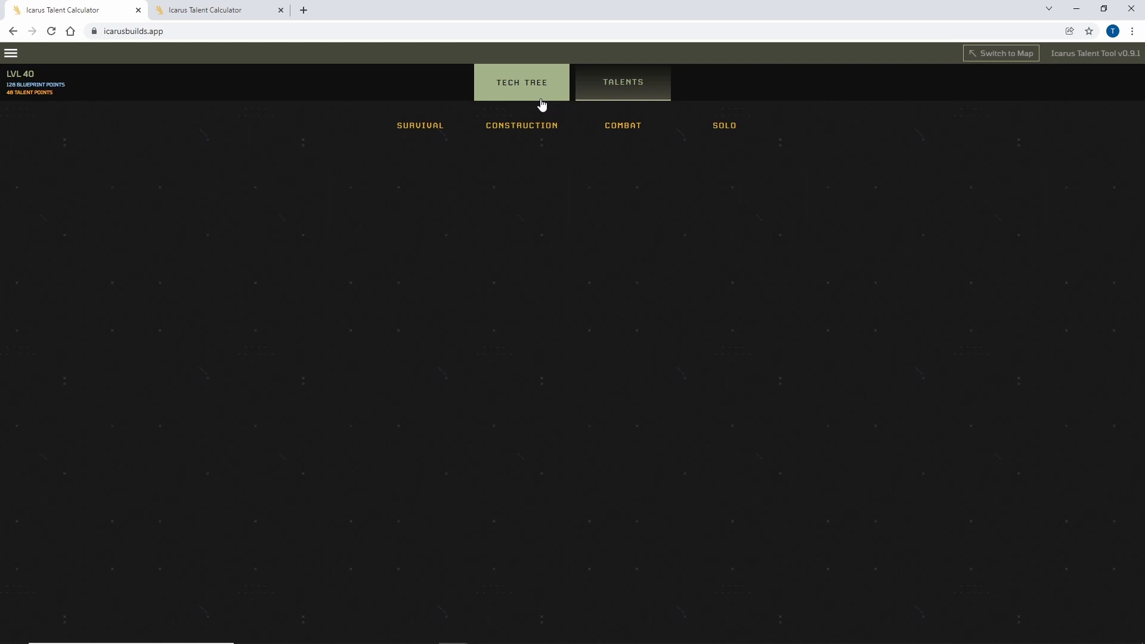
- Look through the Survival Resources and Exploration trees, ending on the Cook/Farm tree
click(617, 81)
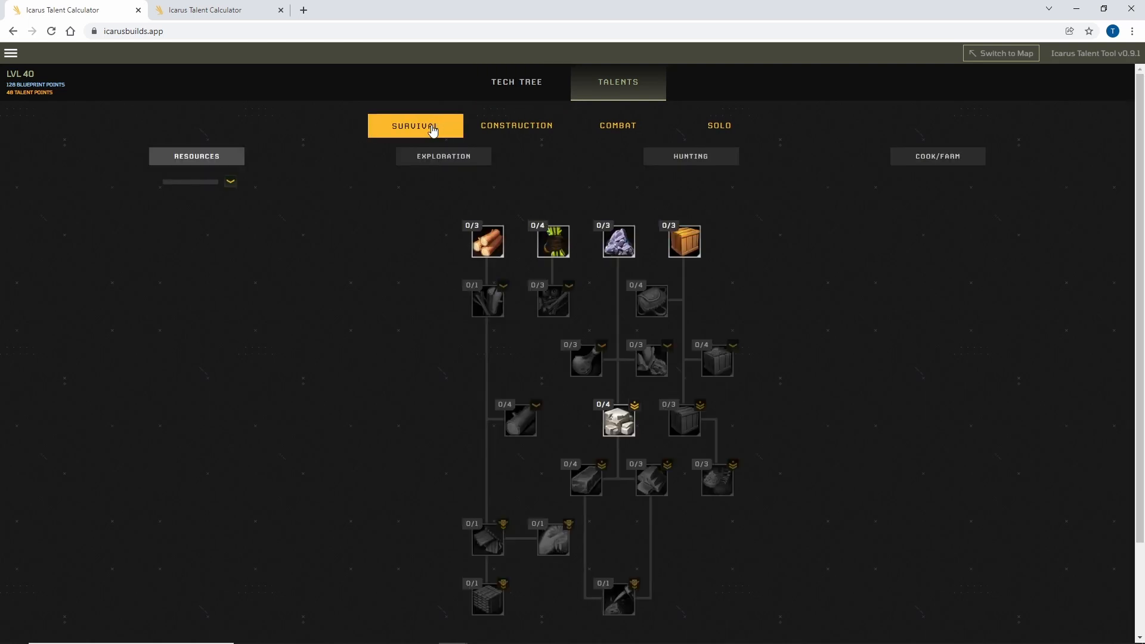
scroll(down, 3)
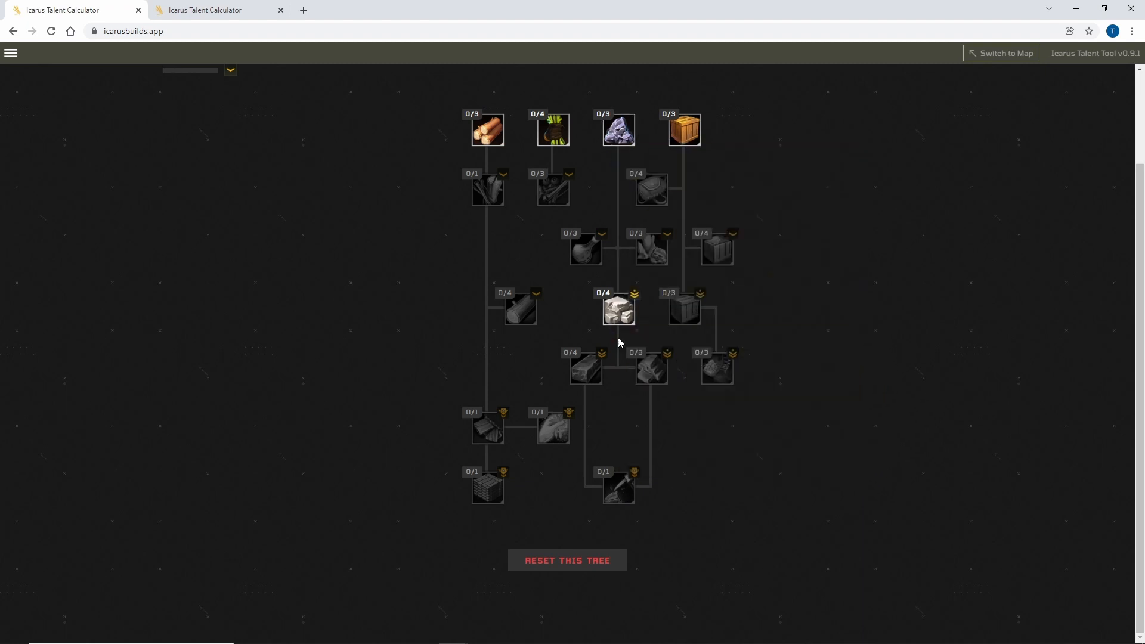
mouse_move(637, 455)
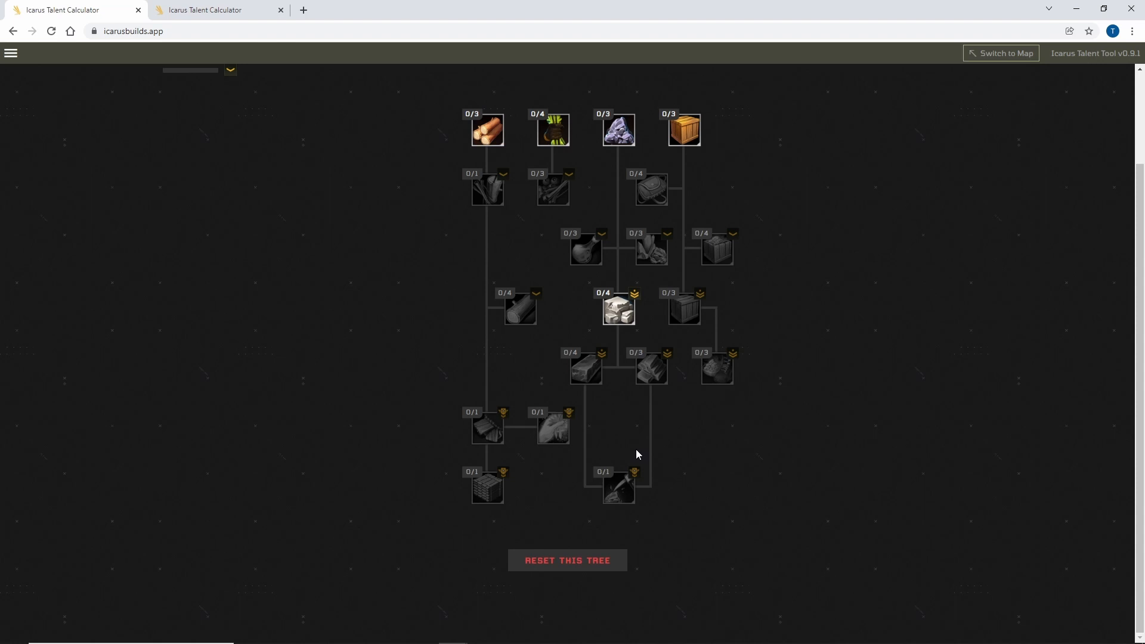
click(689, 156)
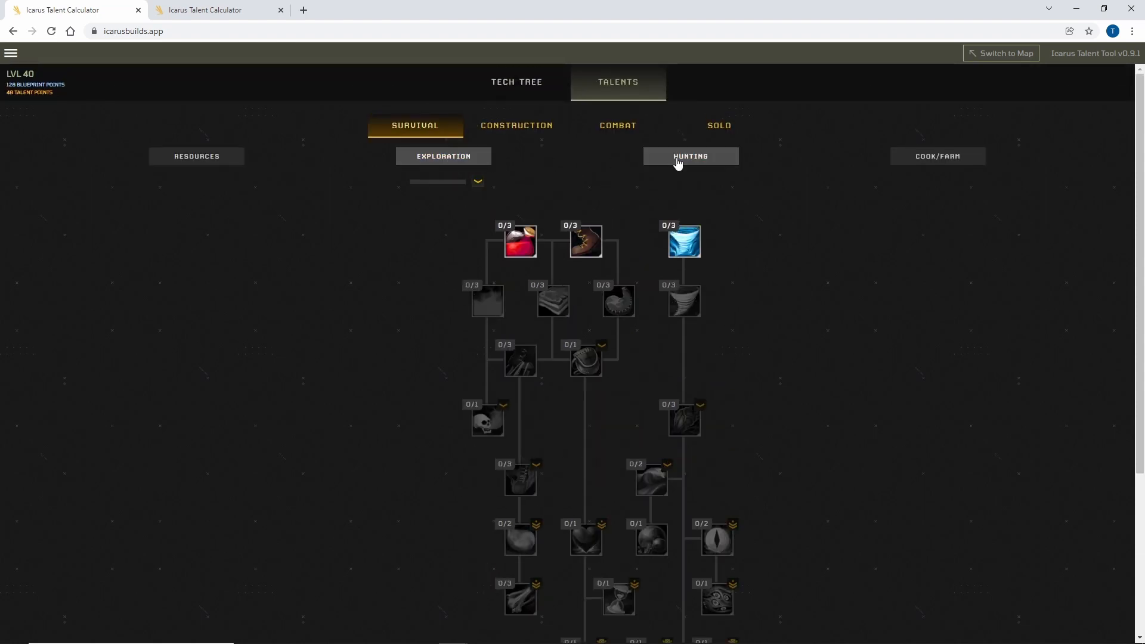
click(937, 156)
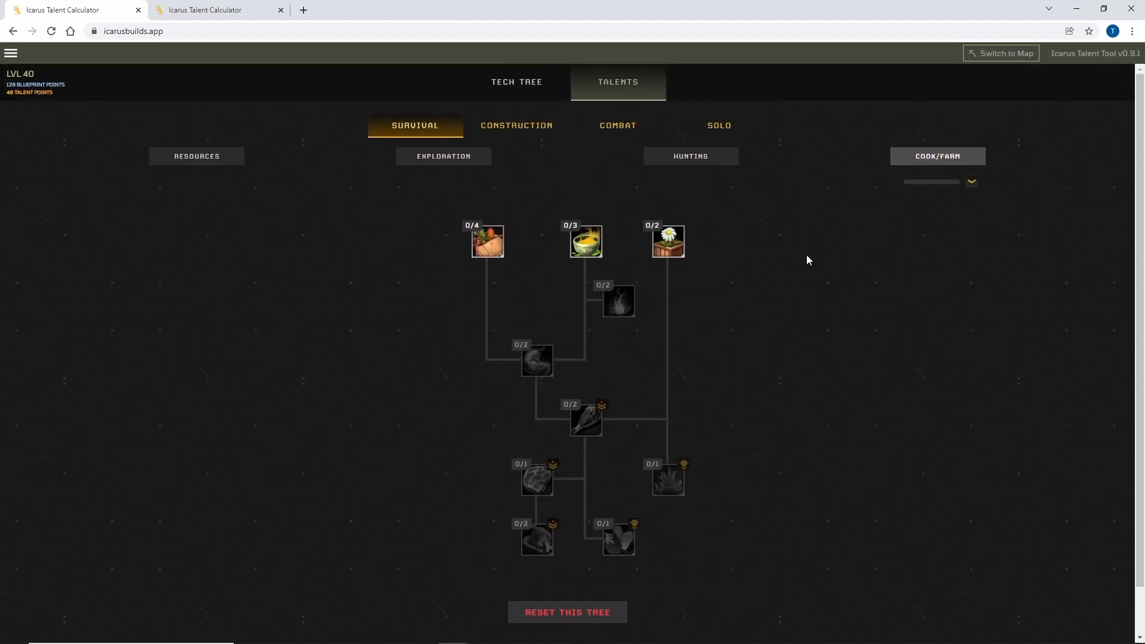
mouse_move(502, 151)
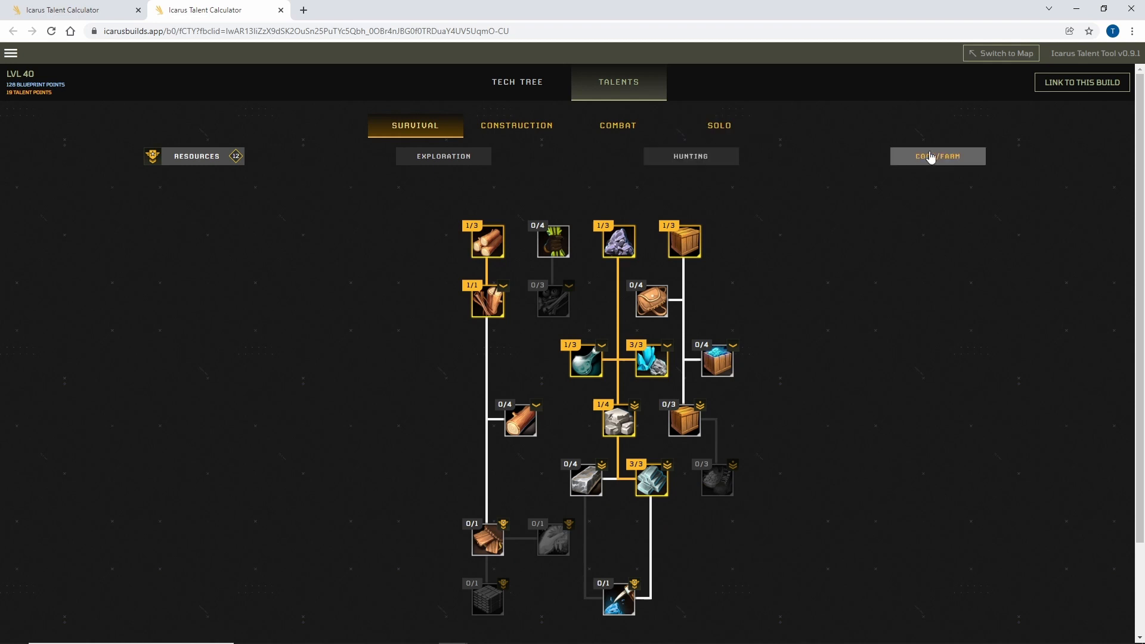
- Show the Combat Firearms tree with the build's allocated talents
click(616, 125)
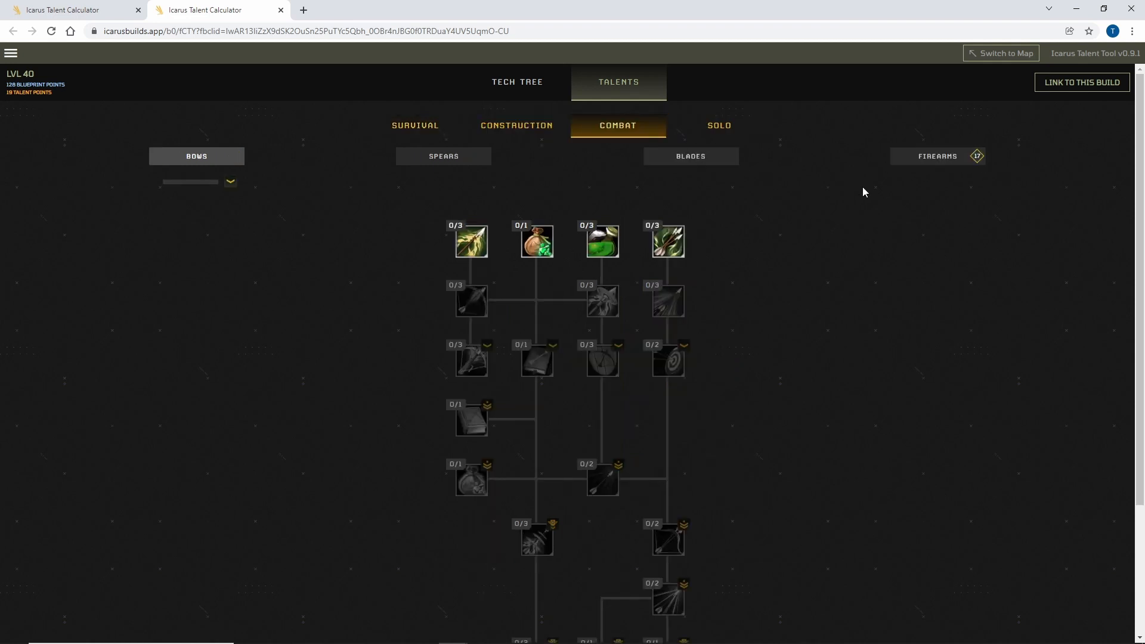
click(936, 155)
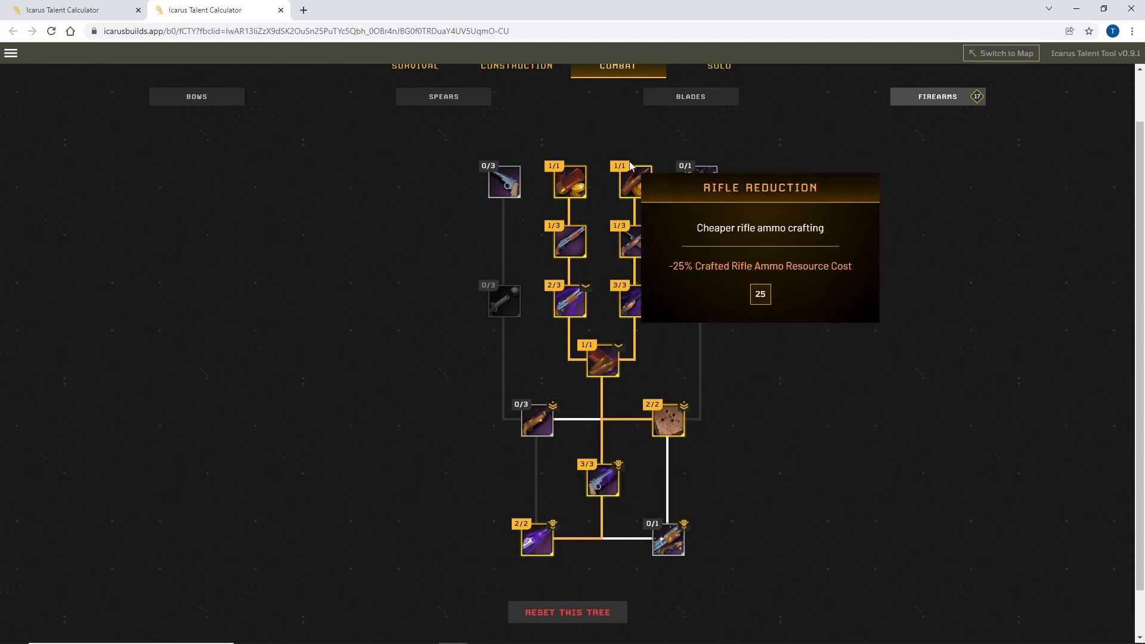
mouse_move(765, 335)
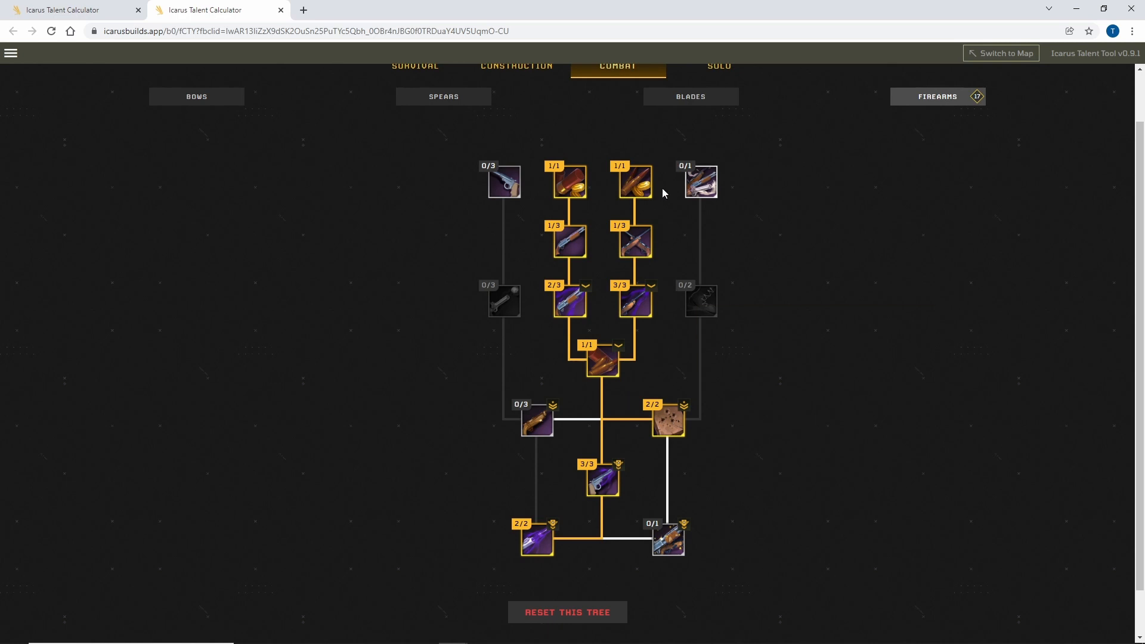
mouse_move(606, 276)
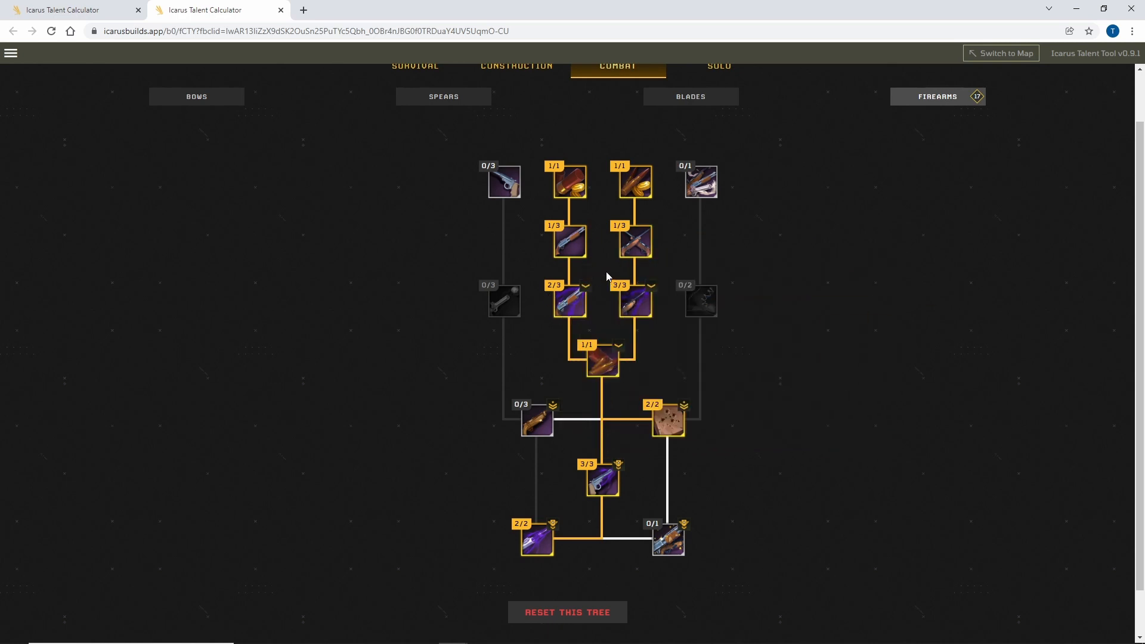
scroll(up, 3)
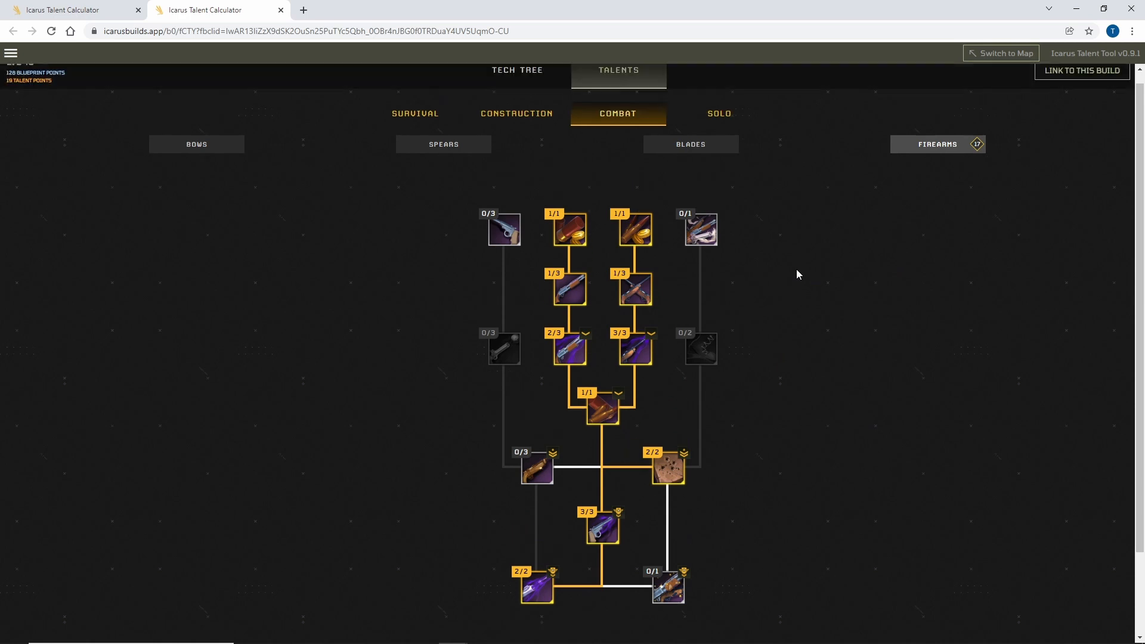
scroll(up, 3)
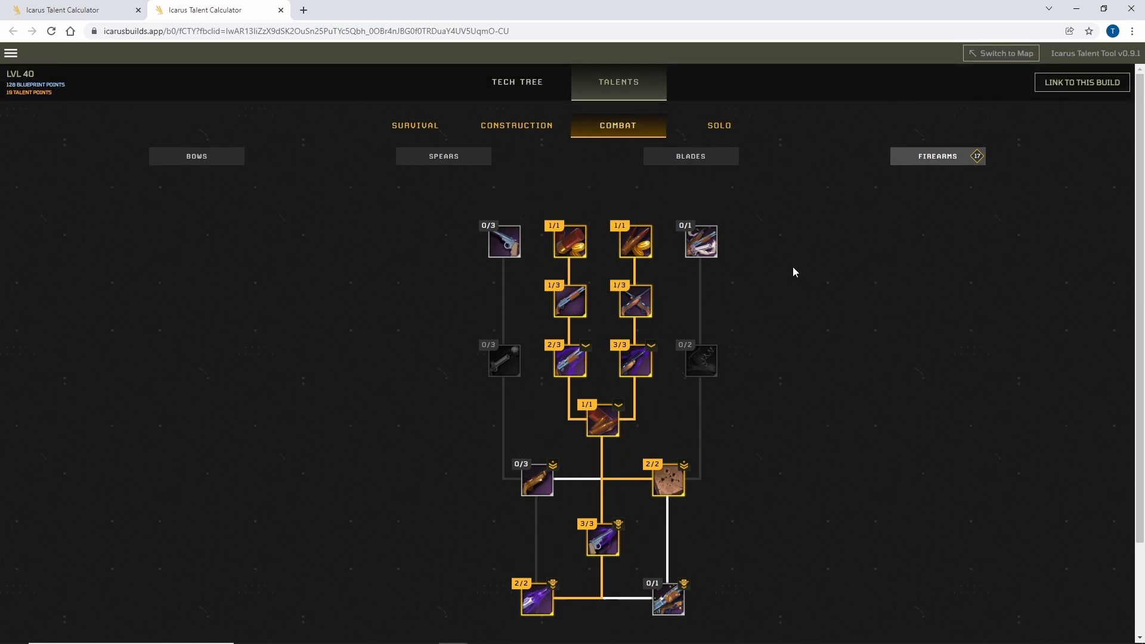
mouse_move(859, 312)
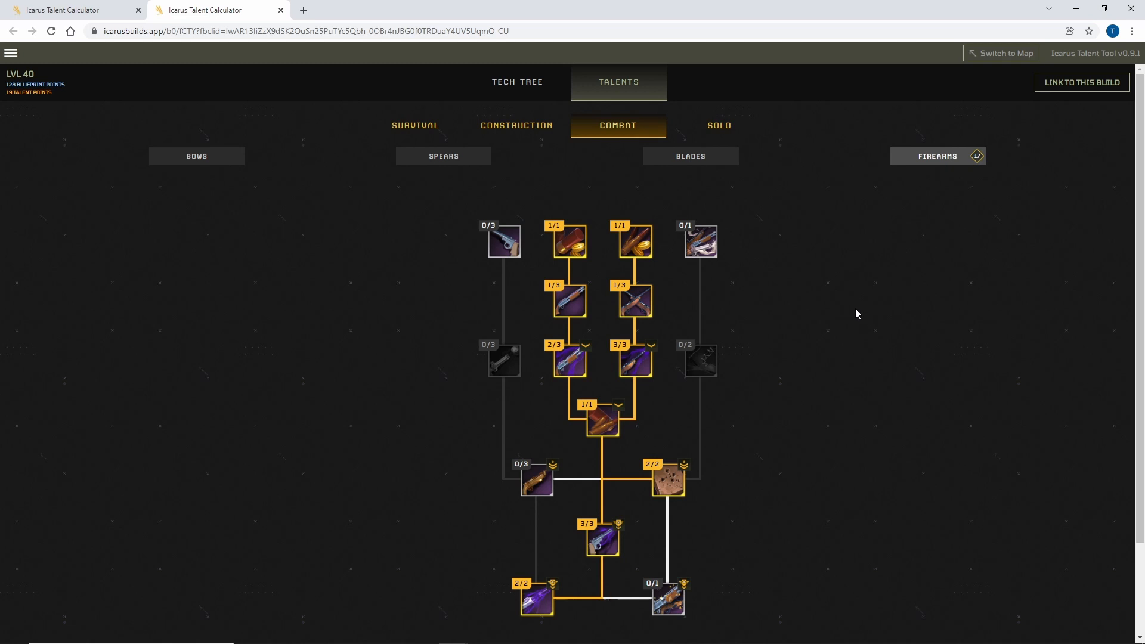
mouse_move(73, 9)
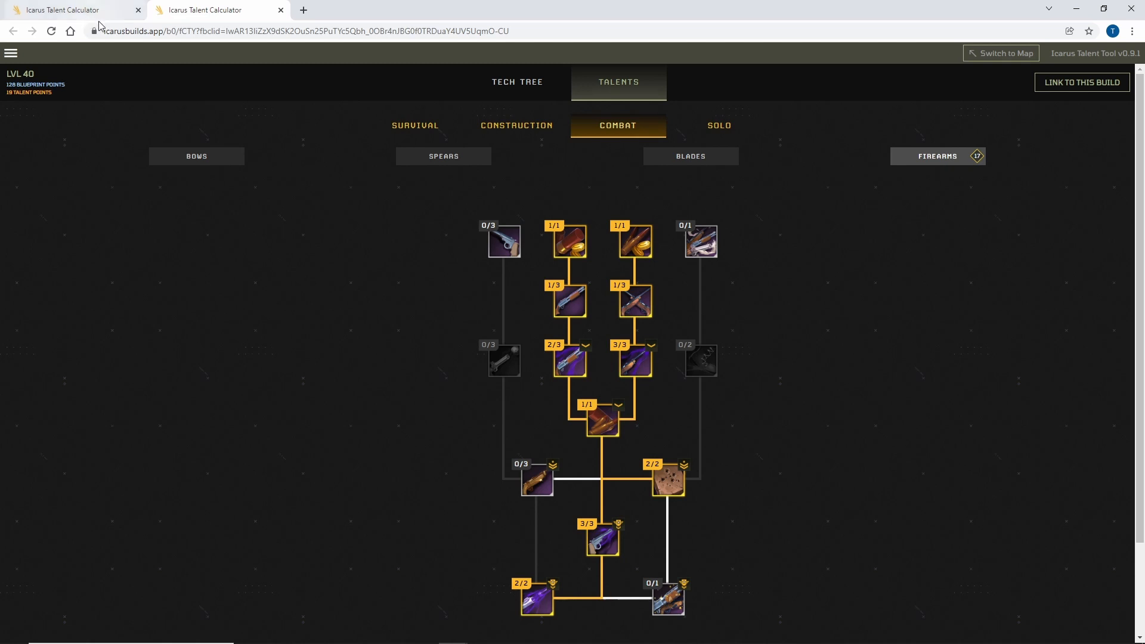
mouse_move(313, 197)
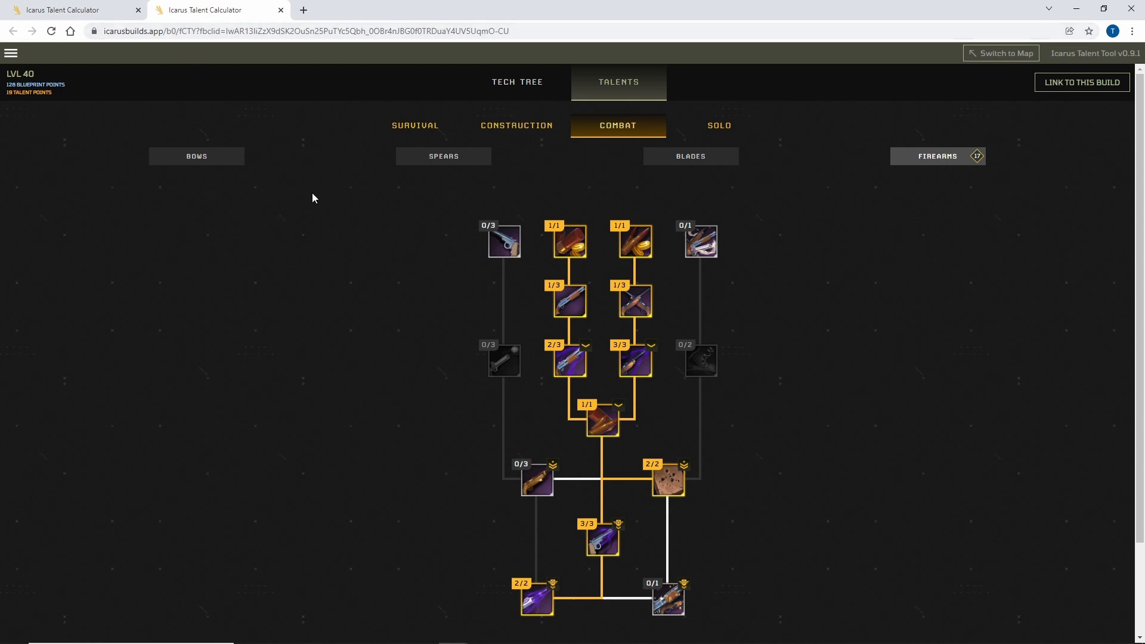